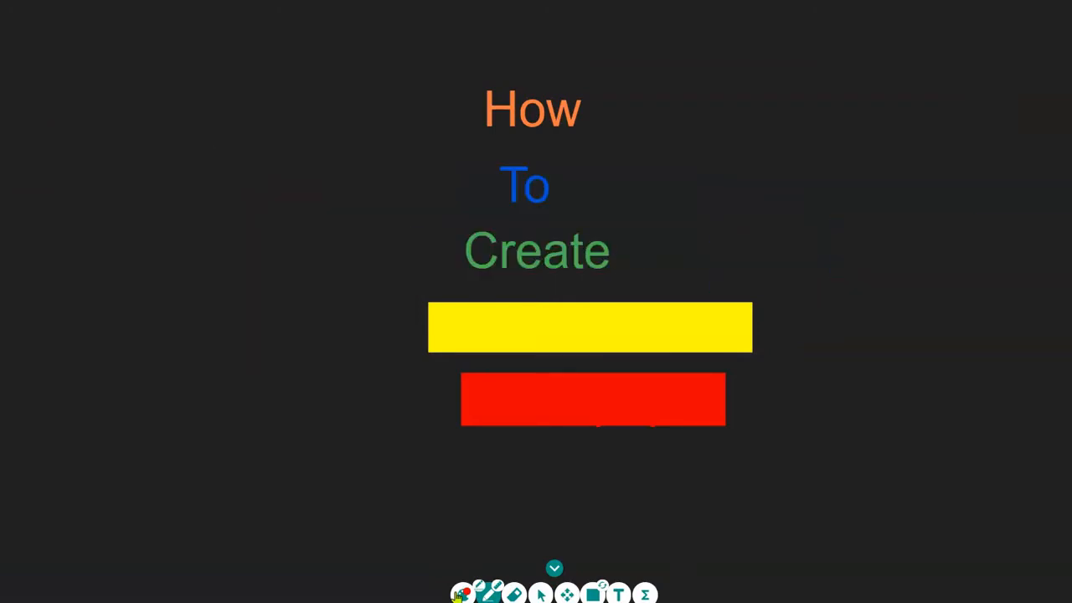
# Bring up the 'Cuisenaire Rods' grid board with its ten-colour rod staircase
pyautogui.write('Cuisenaire Rods')
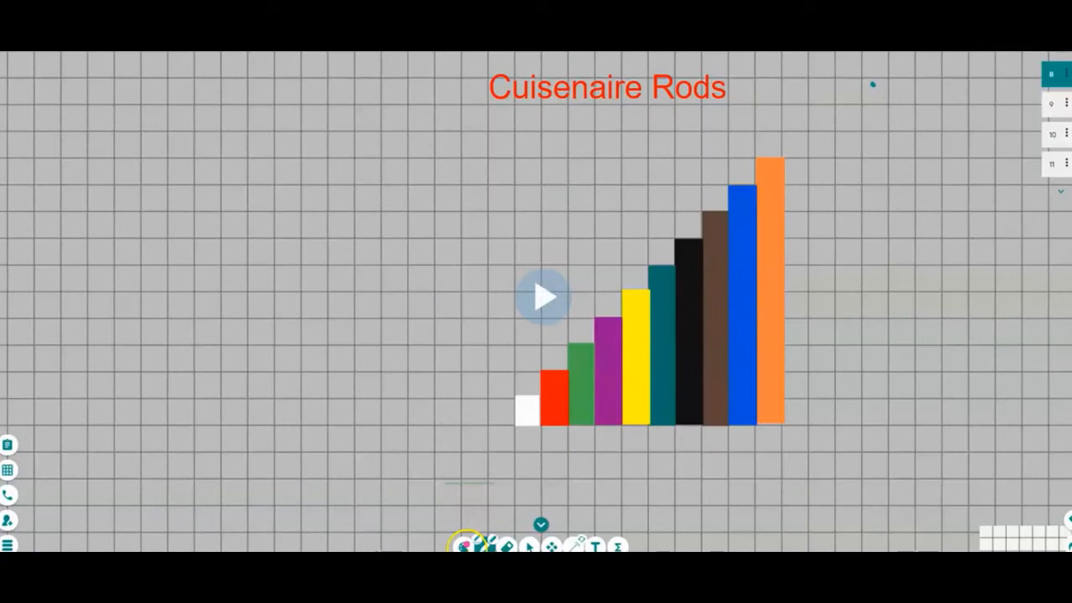
# Set the pen colour to orange and choose the filled rectangle shape
pyautogui.click(542, 295)
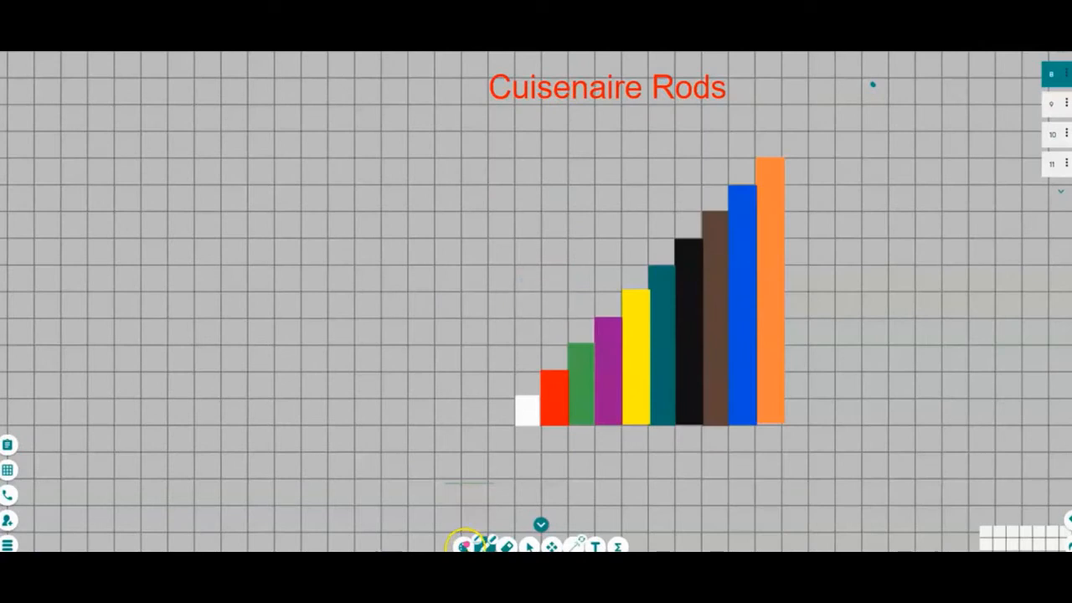
pyautogui.click(468, 545)
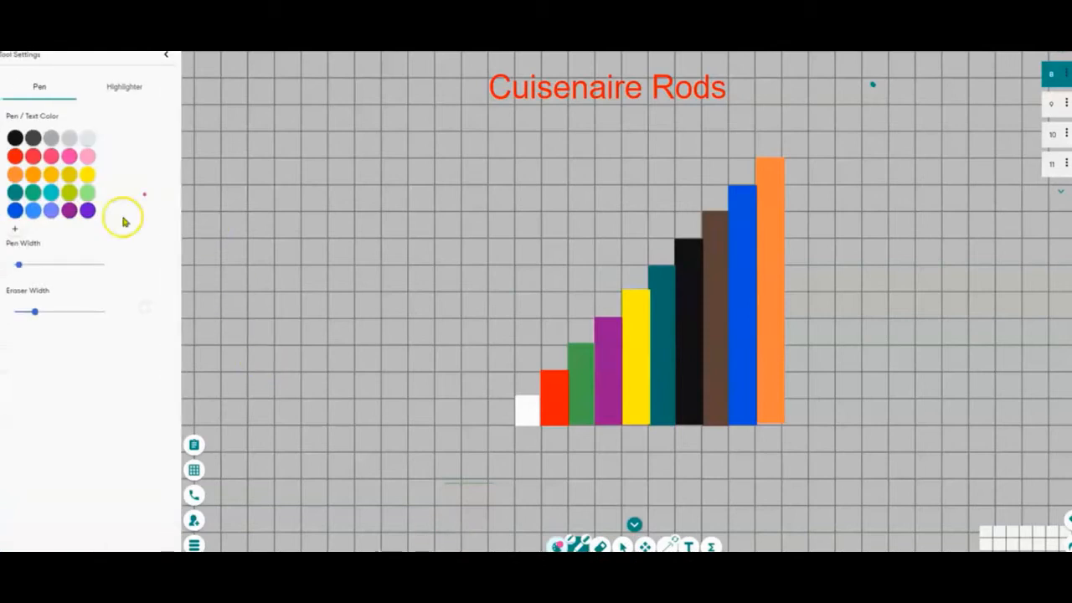
pyautogui.moveTo(159, 69)
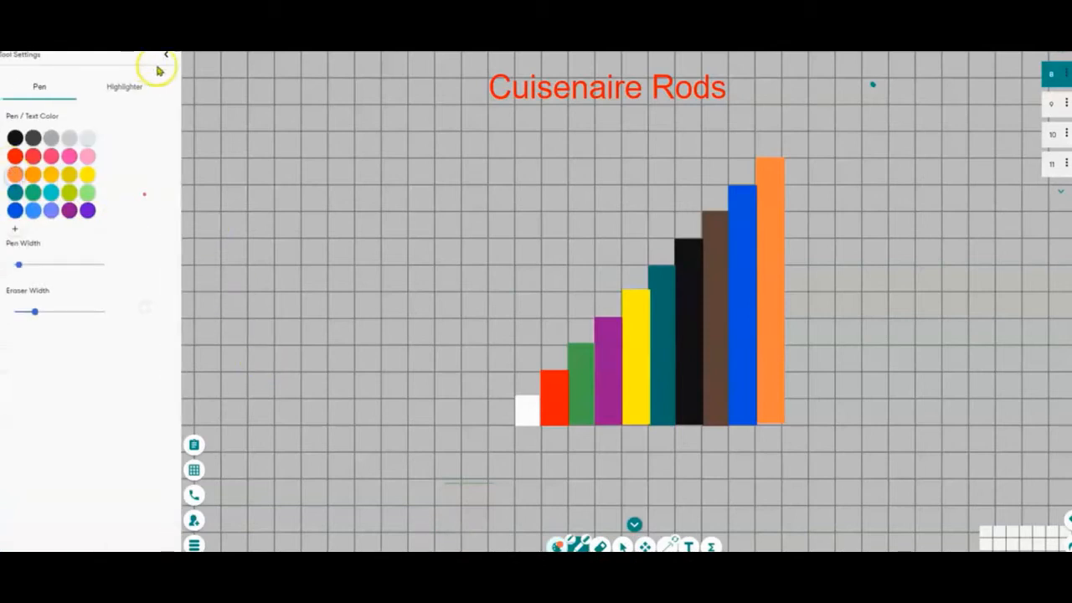
pyautogui.click(165, 54)
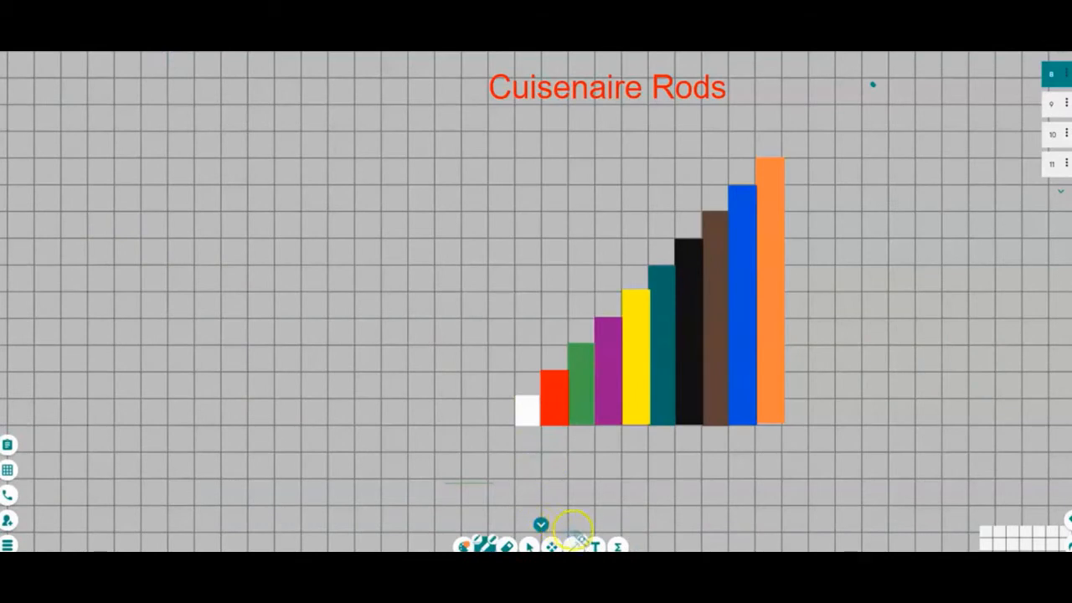
pyautogui.click(556, 546)
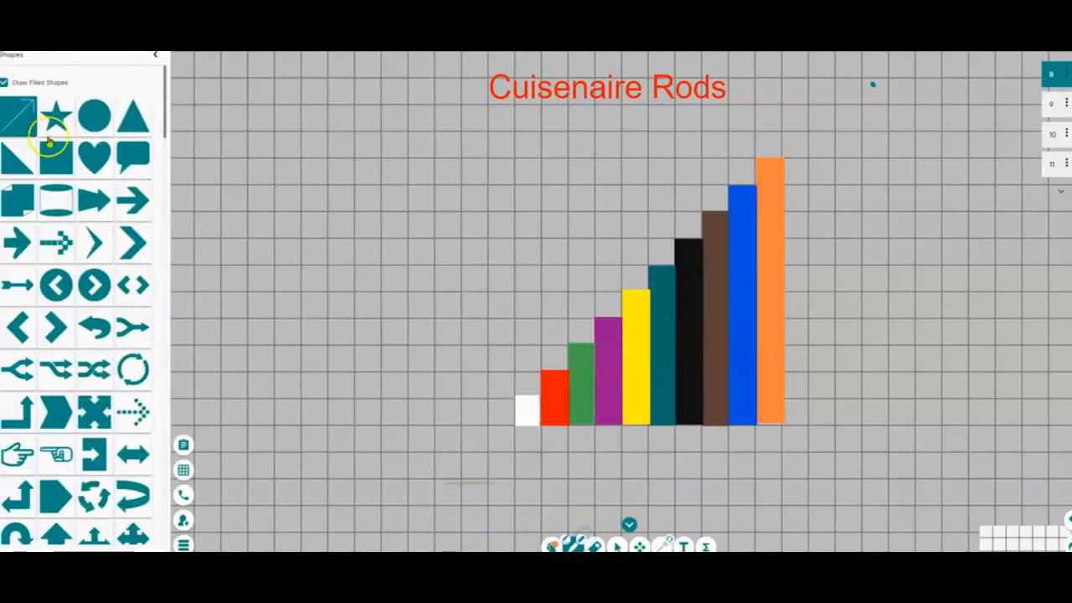
pyautogui.click(154, 54)
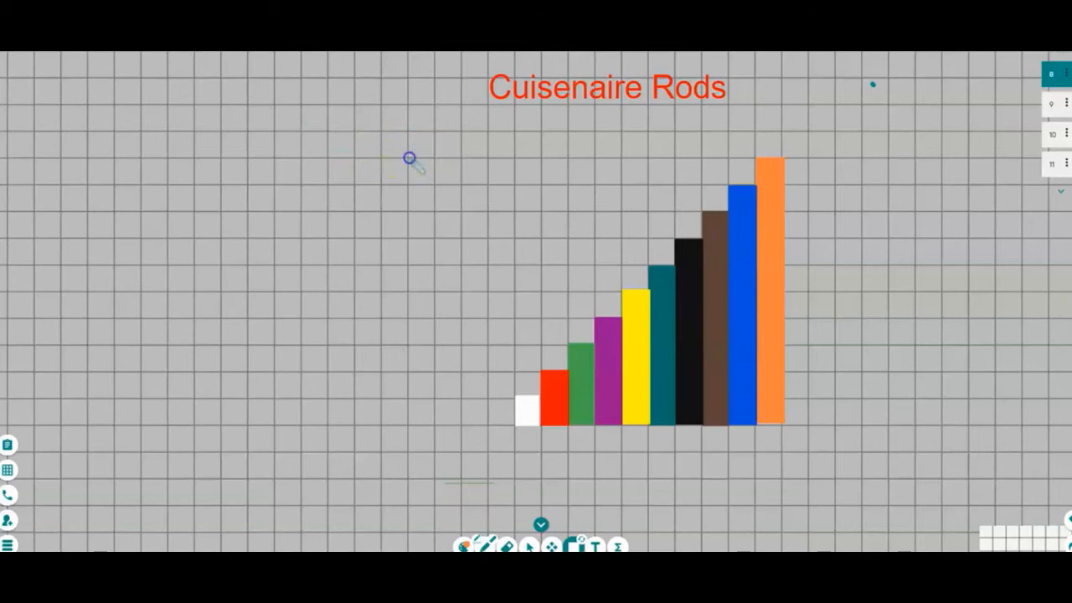
# Draw a tall orange rod left of the staircase and a blue rod beside it
pyautogui.moveTo(409, 158); pyautogui.dragTo(438, 435)
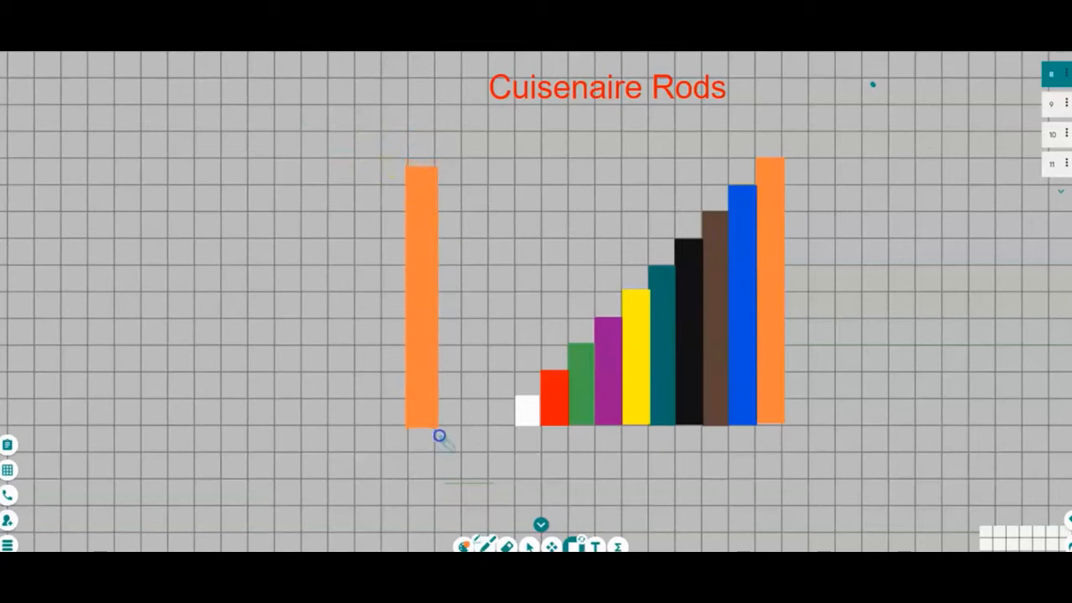
pyautogui.click(418, 301)
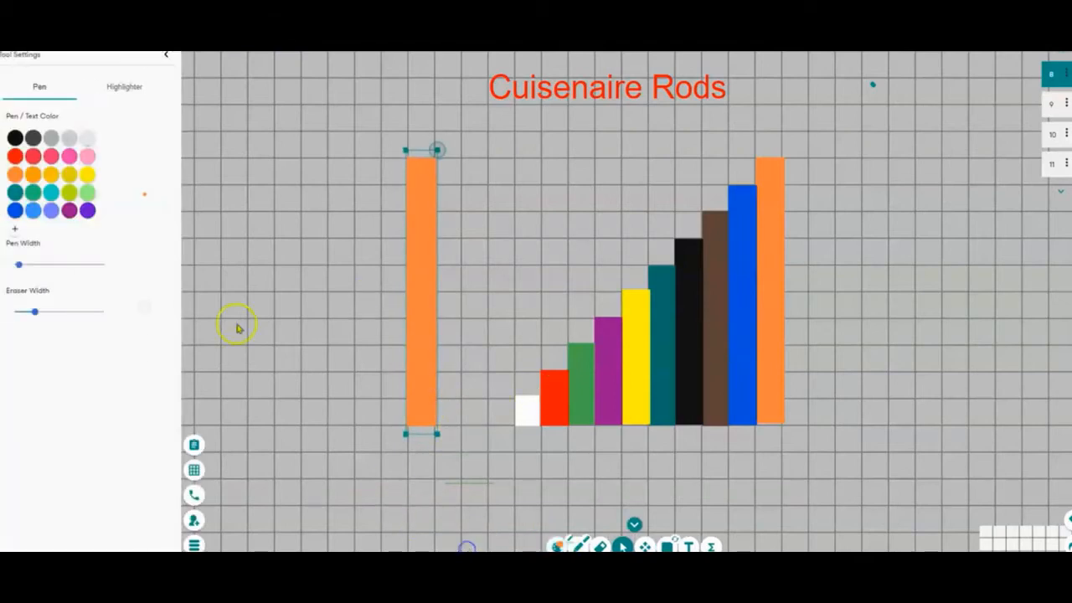
pyautogui.click(166, 54)
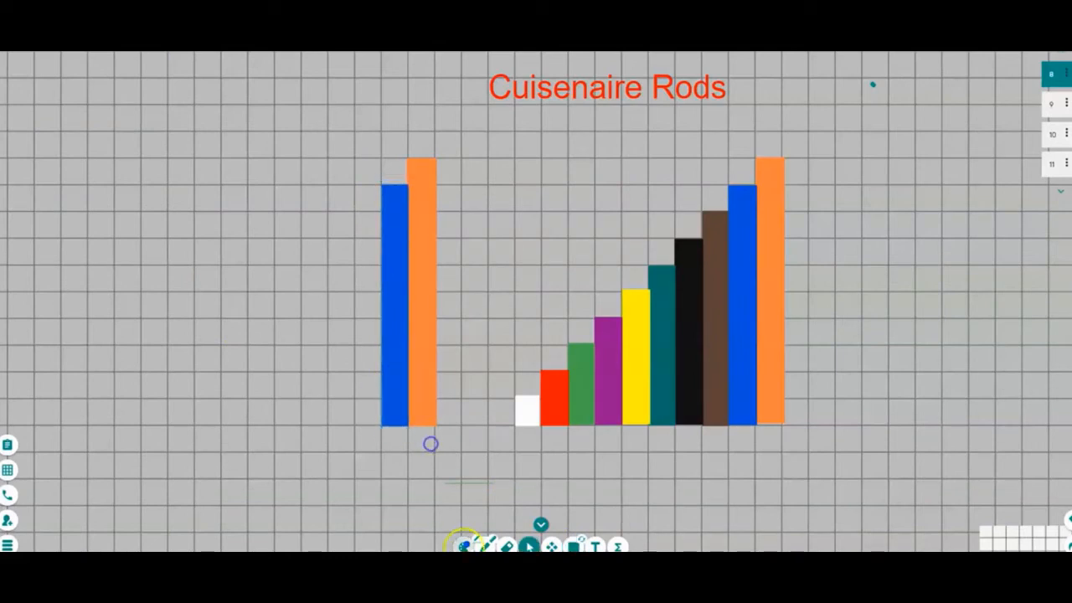
# Paste a copy of the staircase alongside, with an orange rod over its short steps
pyautogui.click(493, 545)
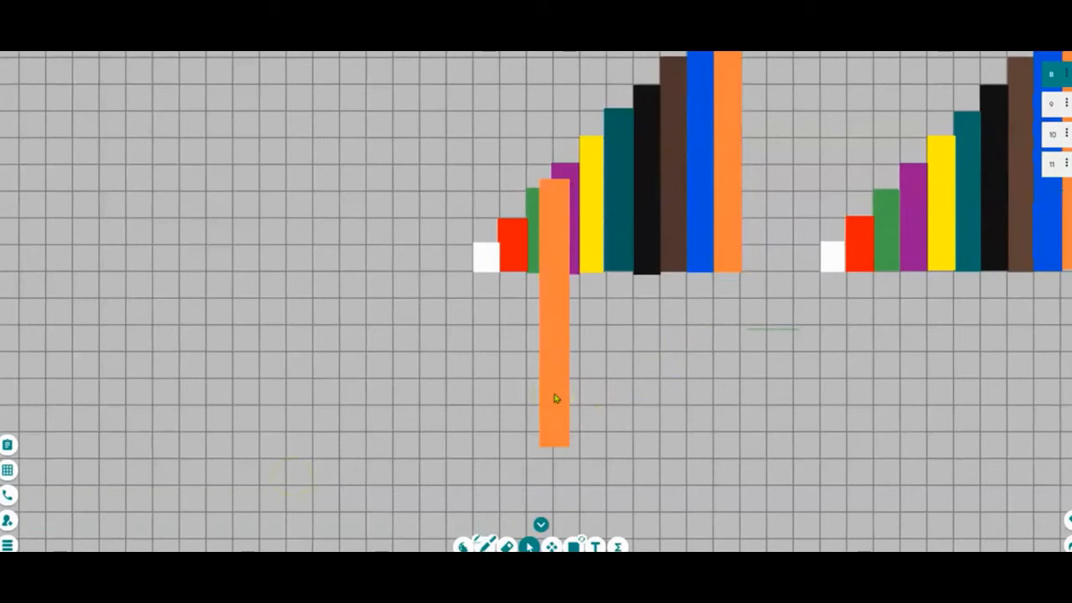
# Move the teal rod back into the staircase and stand an orange rod to its left
pyautogui.click(553, 310)
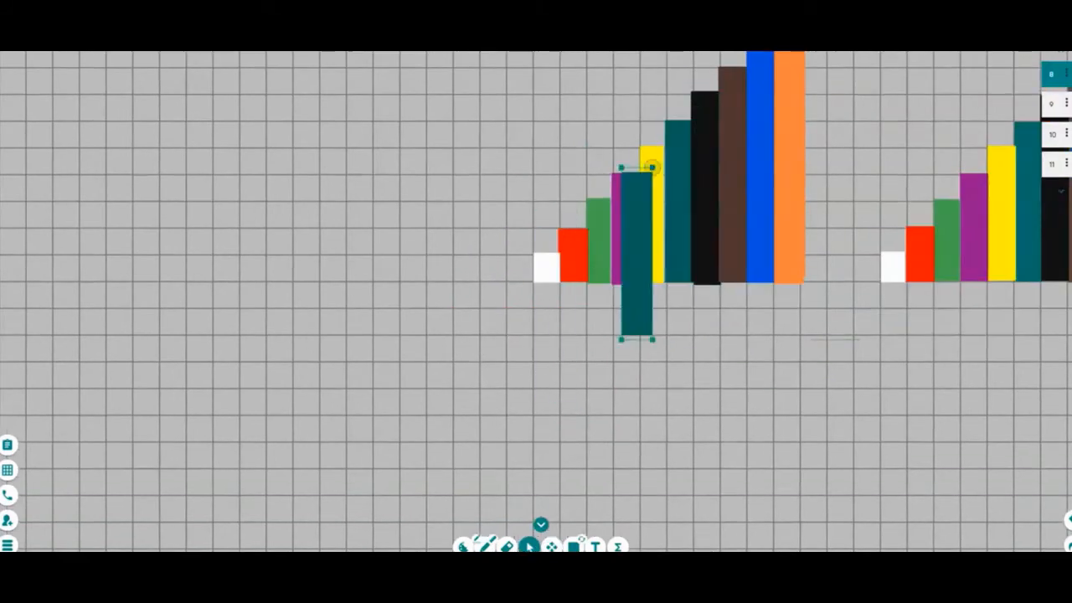
pyautogui.moveTo(634, 339); pyautogui.dragTo(634, 285)
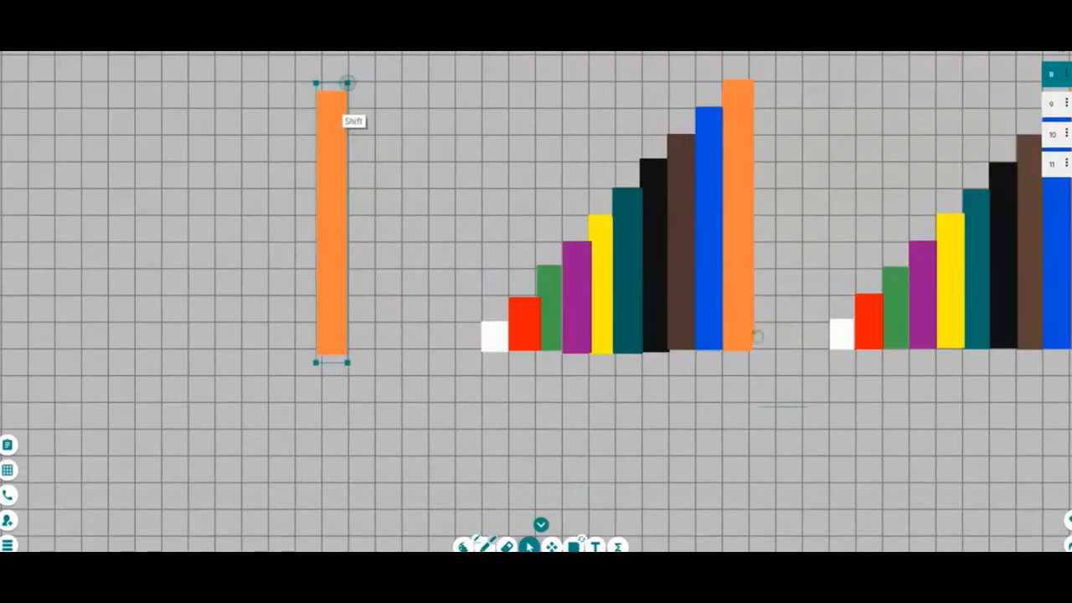
# Rotate the standalone orange rod until it lies flat horizontally
pyautogui.moveTo(346, 81); pyautogui.dragTo(440, 110)
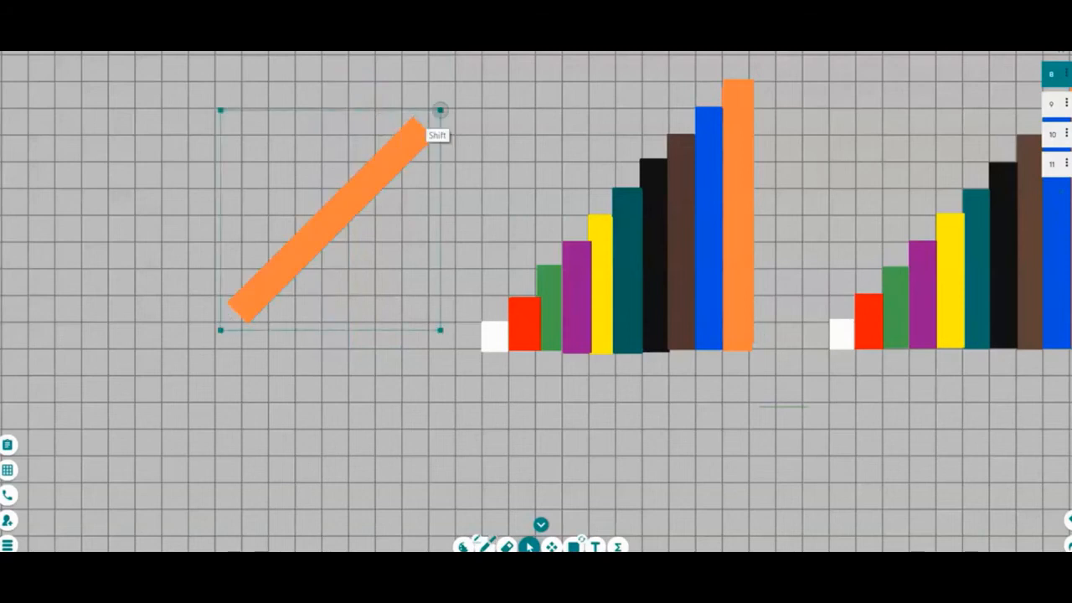
pyautogui.moveTo(439, 110); pyautogui.dragTo(365, 134)
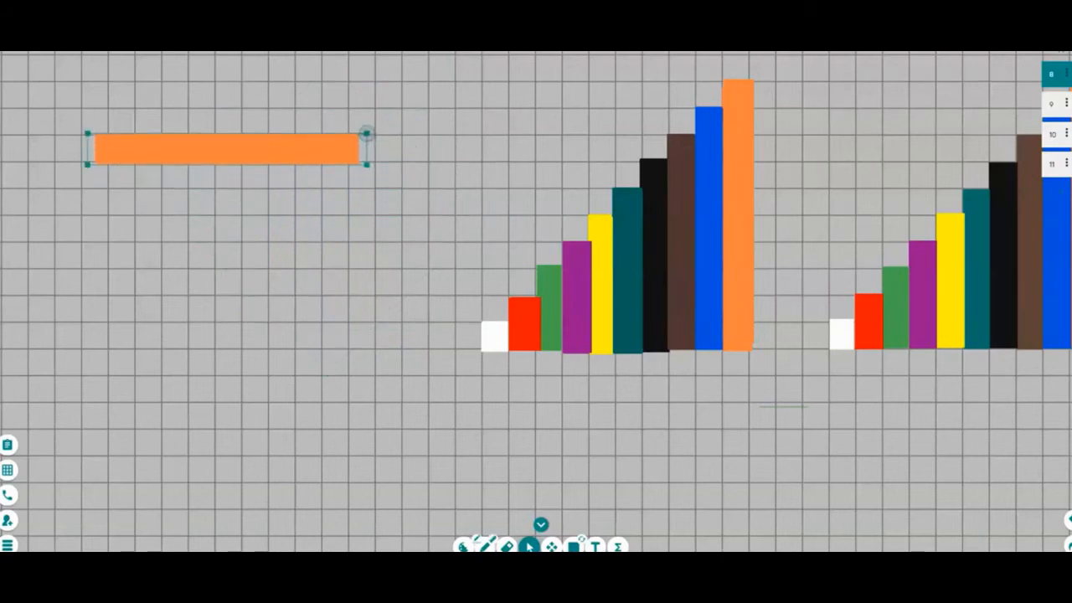